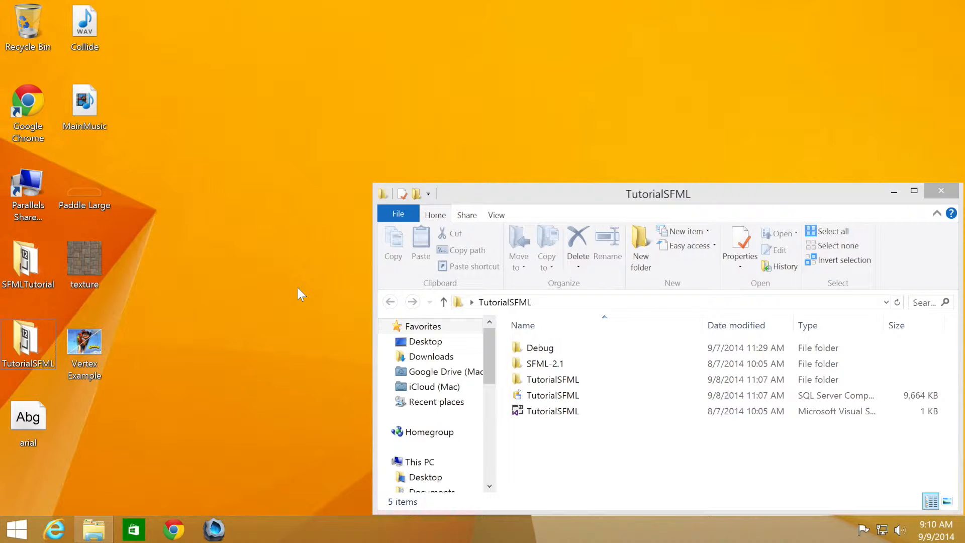
- Open the TutorialSFML solution file from the project folder into Visual Studio
{"action": "left_click", "coordinate": [550, 410]}
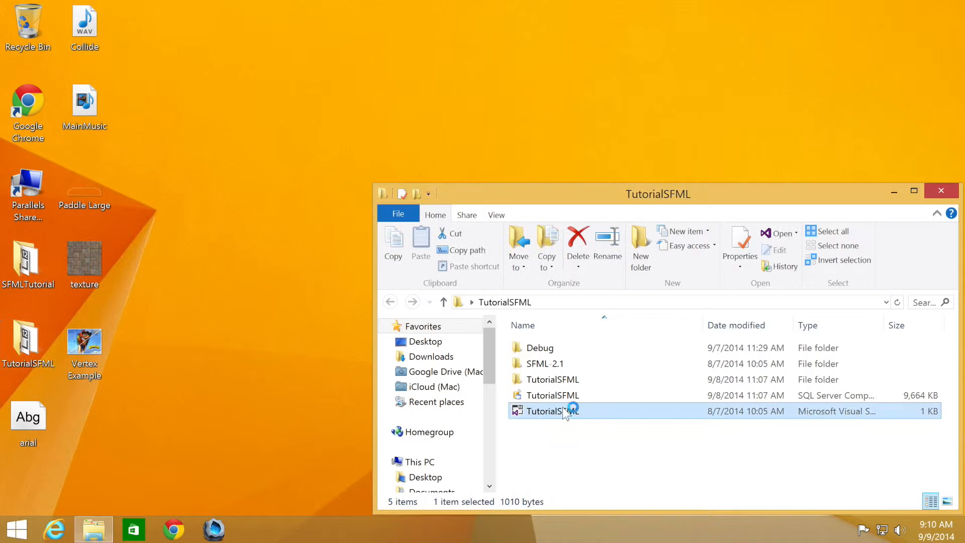
{"action": "double_click", "coordinate": [544, 411]}
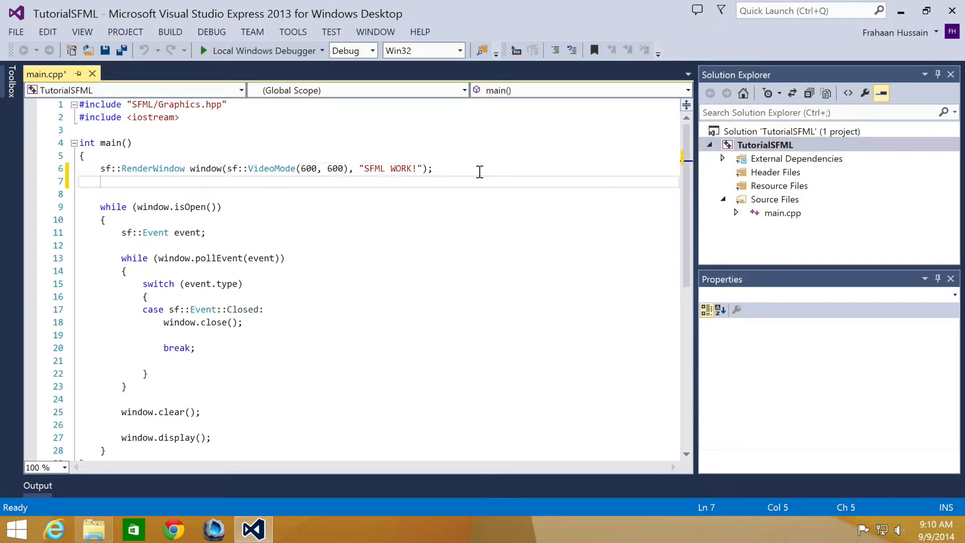
- Add window.setMouseCursorVisible(false); right after the RenderWindow declaration in main.cpp
{"action": "type", "text": "window."}
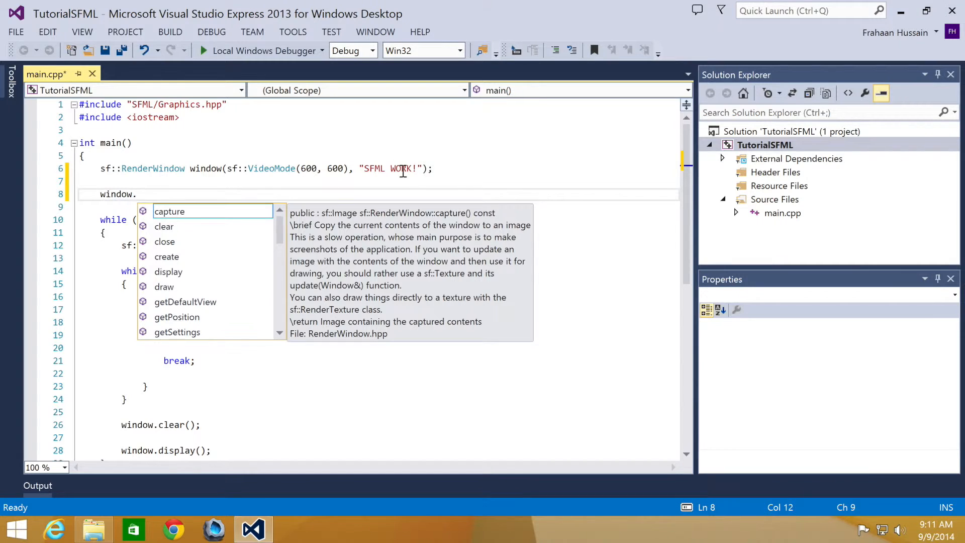
{"action": "type", "text": "setMouseCursorVisible"}
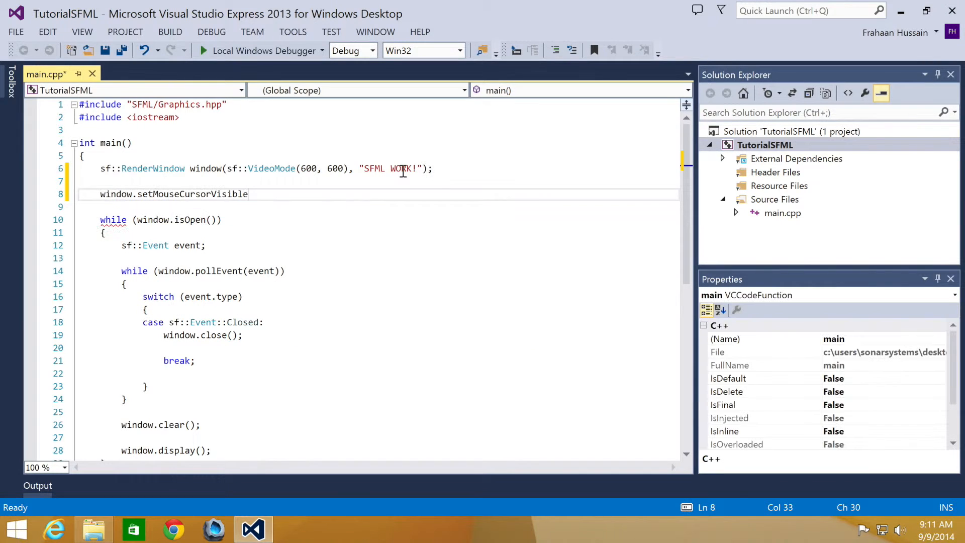
{"action": "type", "text": "()"}
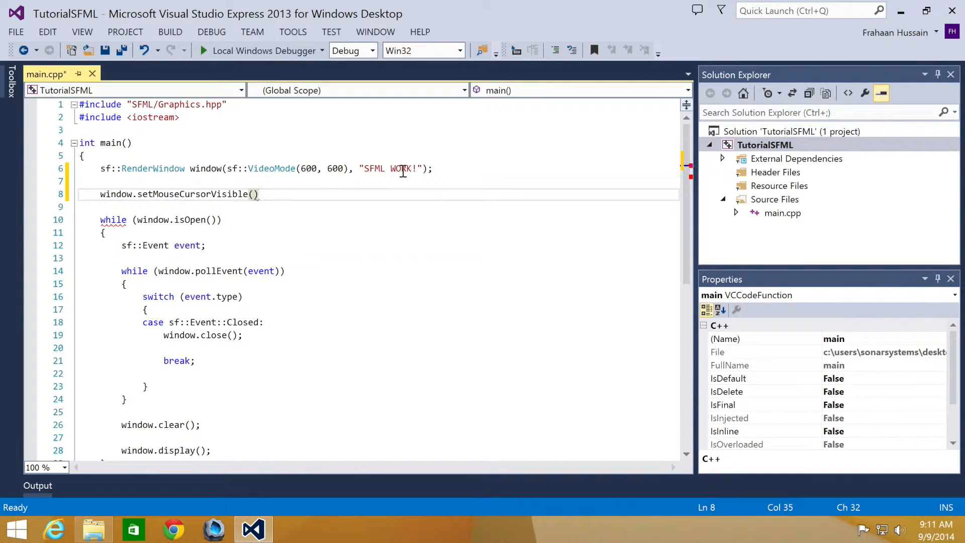
{"action": "type", "text": "false"}
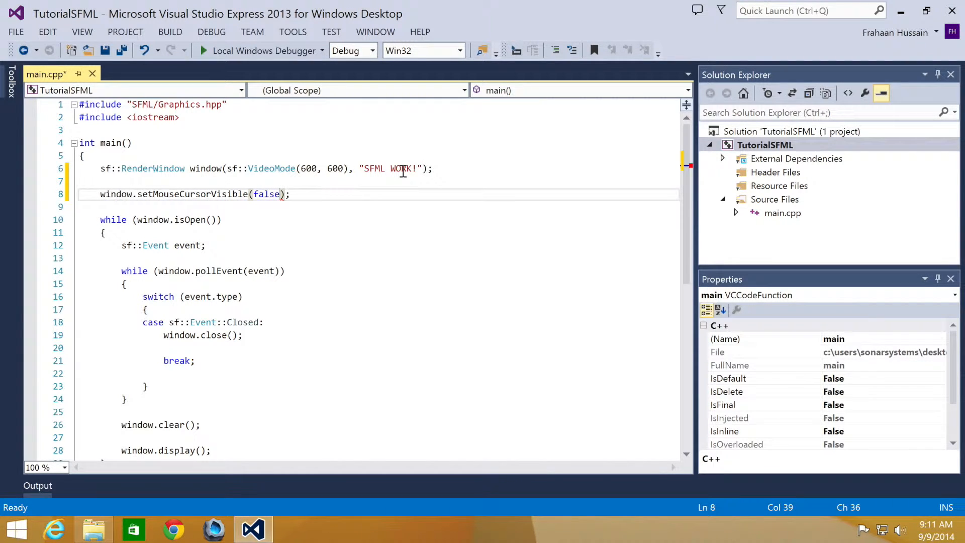
{"action": "mouse_move", "coordinate": [258, 50]}
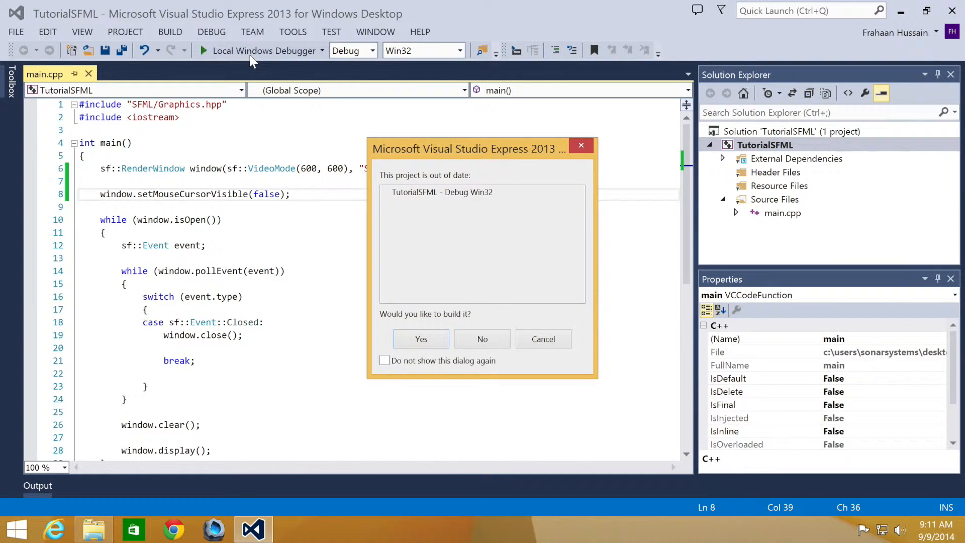
- Confirm rebuilding the out-of-date project and run it with Local Windows Debugger
{"action": "left_click", "coordinate": [421, 339]}
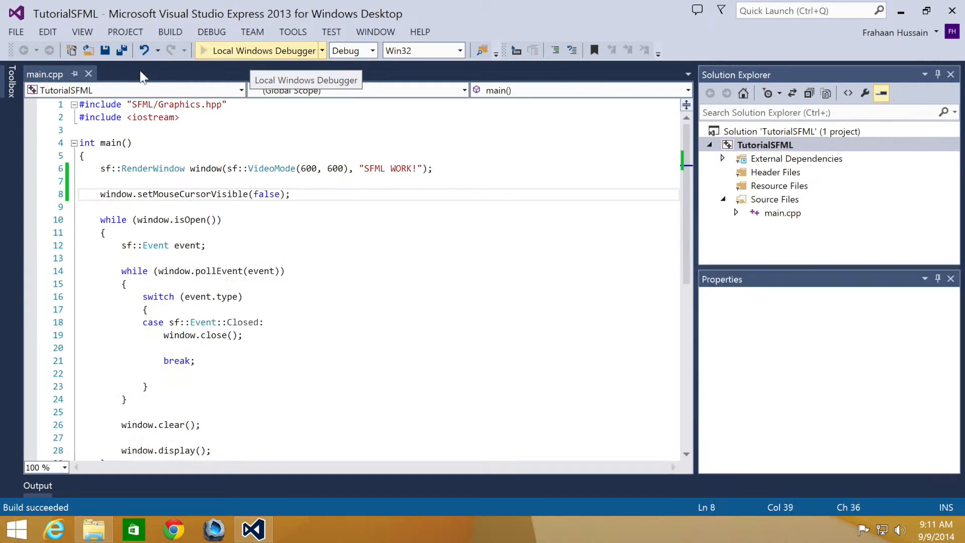
{"action": "left_click", "coordinate": [258, 50]}
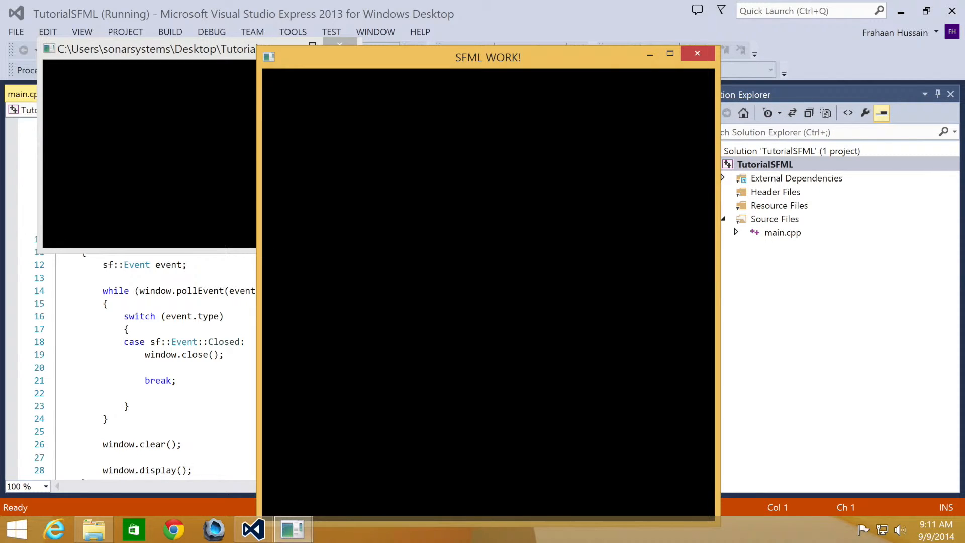
{"action": "mouse_move", "coordinate": [645, 252]}
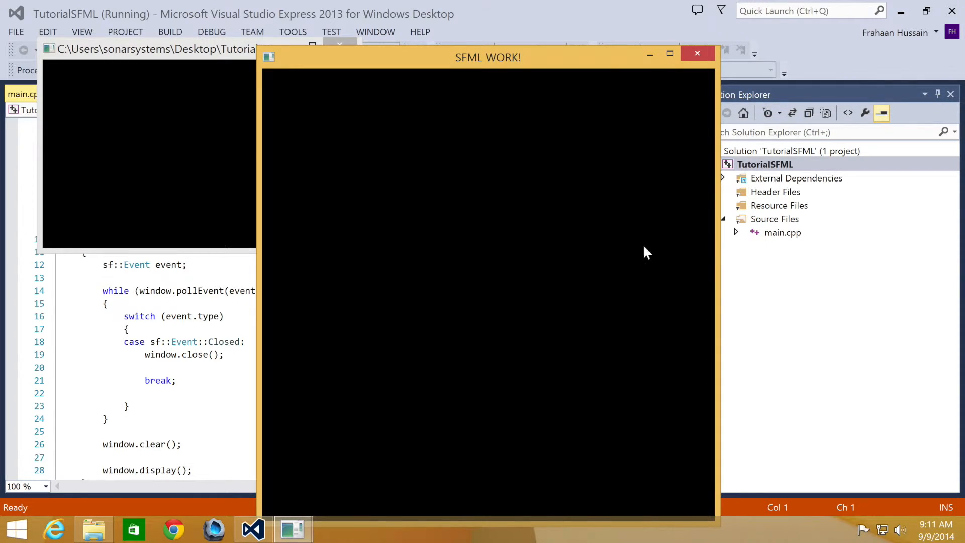
{"action": "mouse_move", "coordinate": [869, 263]}
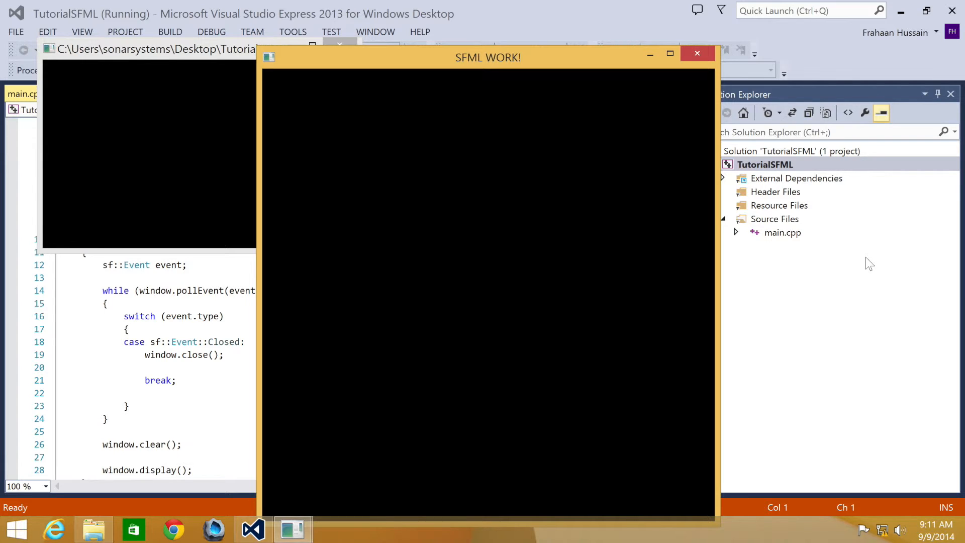
{"action": "mouse_move", "coordinate": [812, 223]}
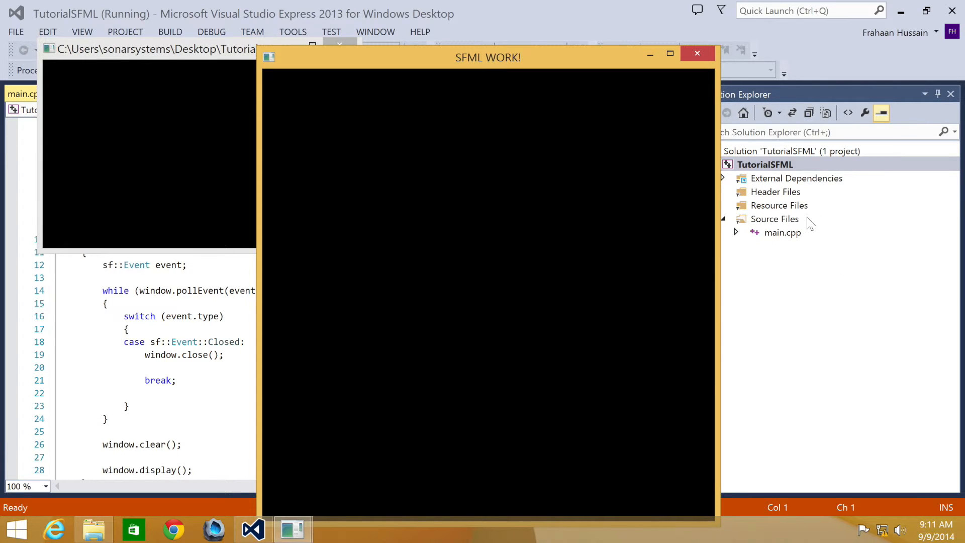
{"action": "mouse_move", "coordinate": [779, 235]}
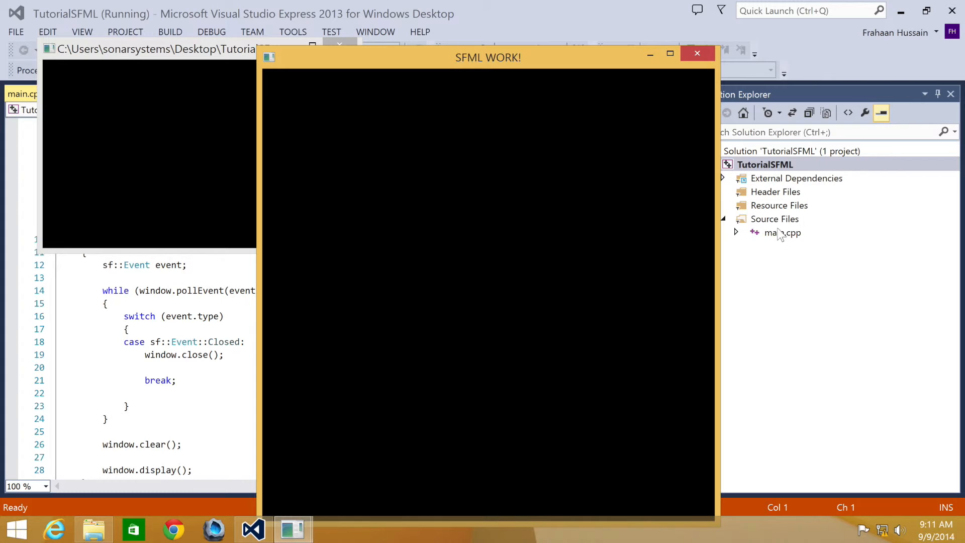
{"action": "mouse_move", "coordinate": [783, 237]}
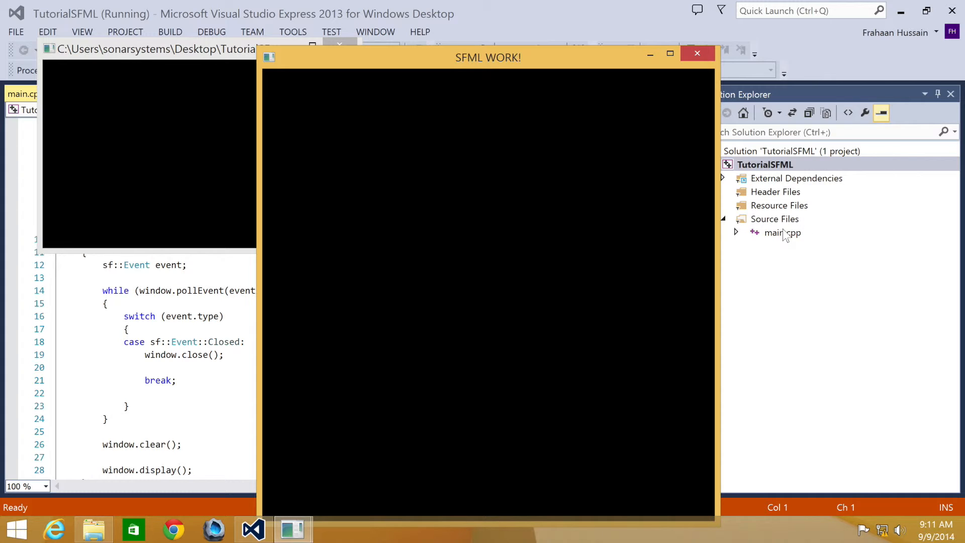